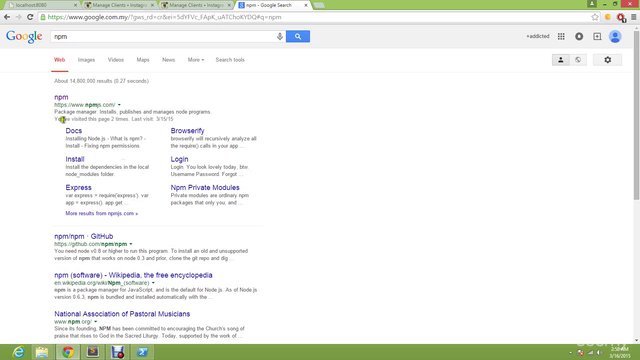
Open npmjs.com from the Google results for npm and view its homepage.
double_click(58, 100)
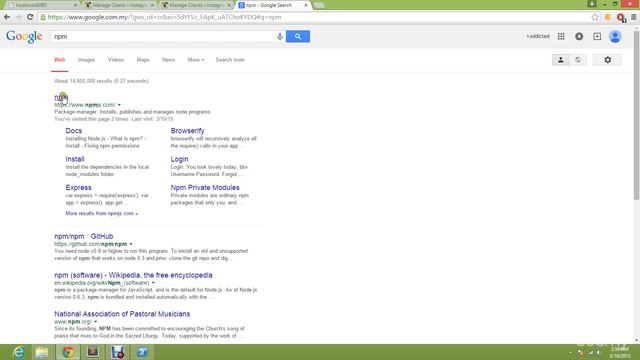
left_click(54, 100)
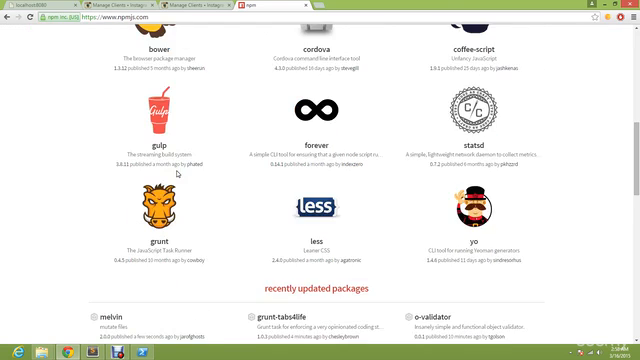
scroll("up", 3)
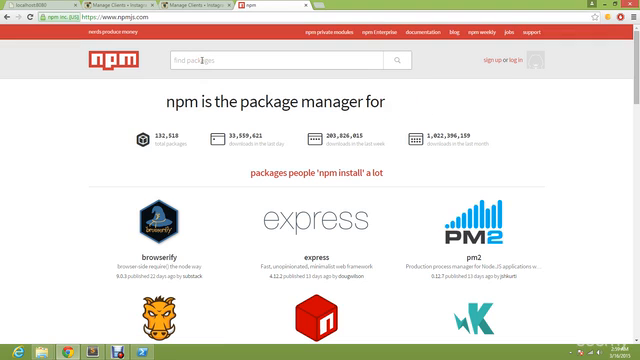
Search npmjs.com for 'facebook authentication' and browse the package results.
type("facebook")
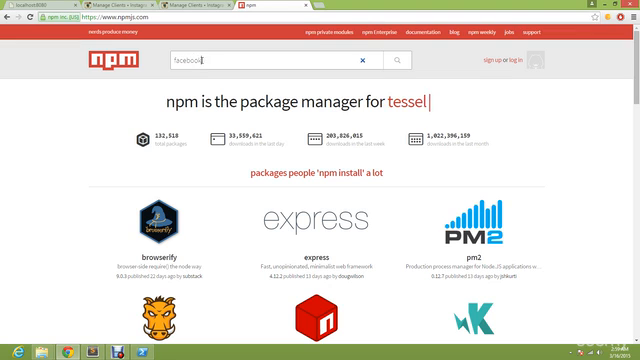
type("authentication")
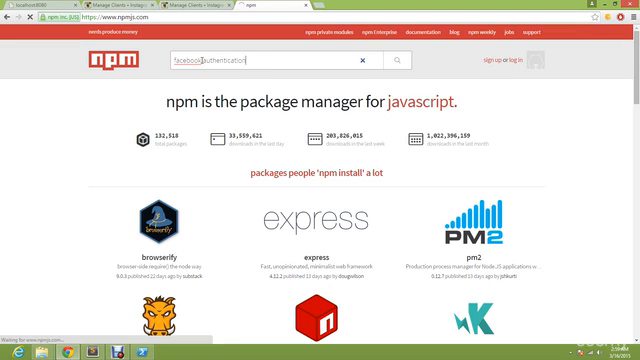
key("Return")
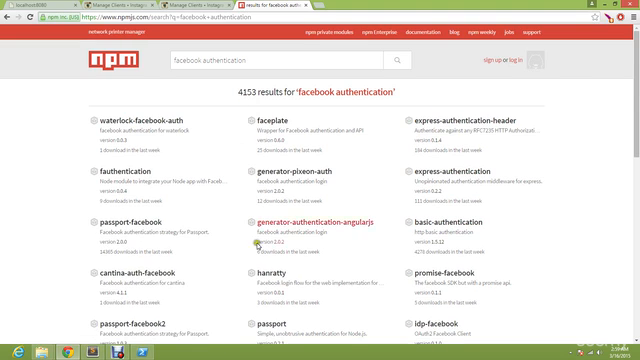
scroll("down", 3)
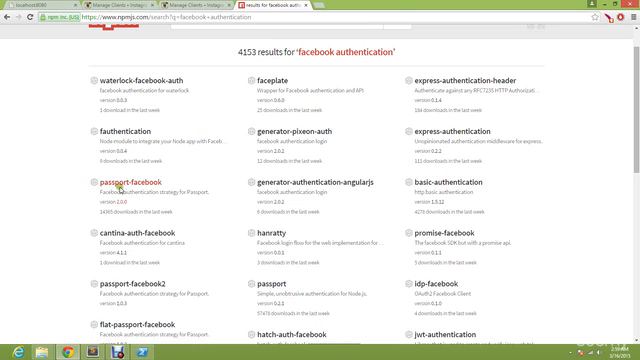
View the basic-authentication package page and read through its details.
left_click(446, 80)
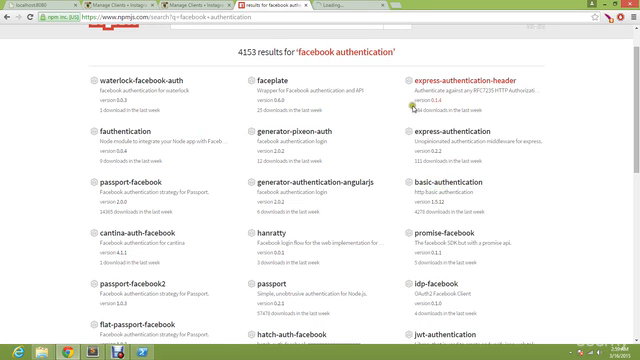
left_click(456, 188)
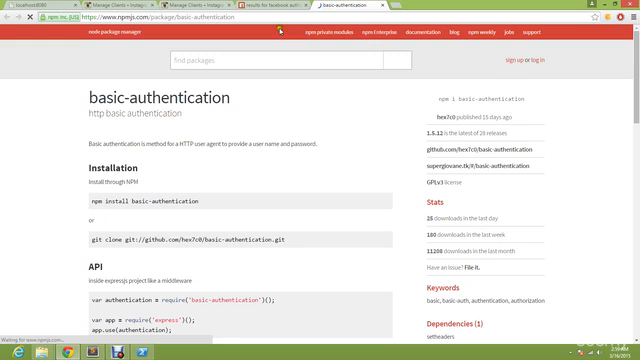
scroll("down", 3)
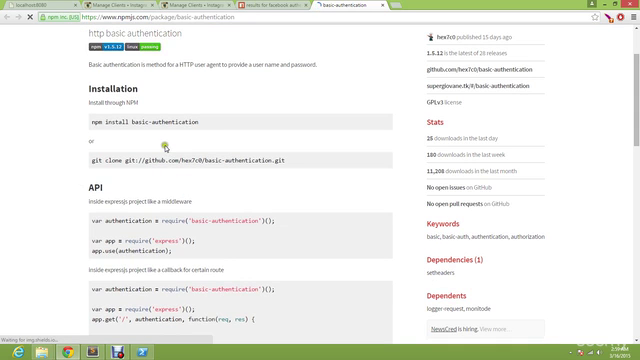
scroll("down", 3)
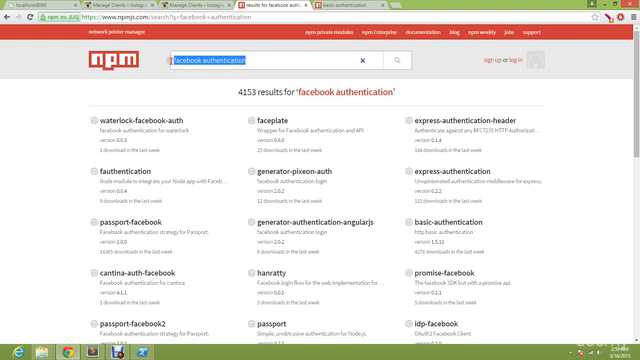
Search npmjs.com for 'instagram node', listing over ten thousand packages.
type("instagram")
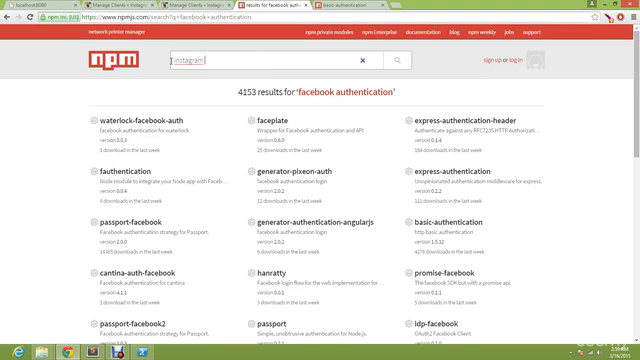
type("node")
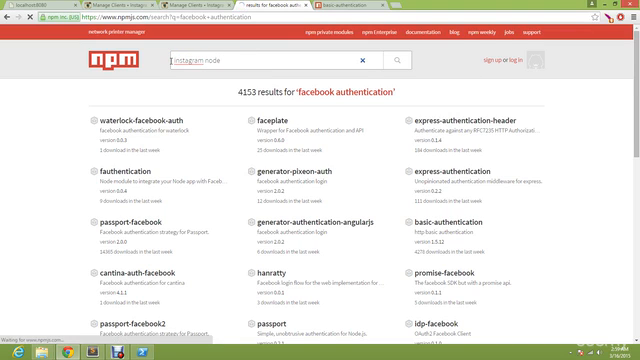
key("Return")
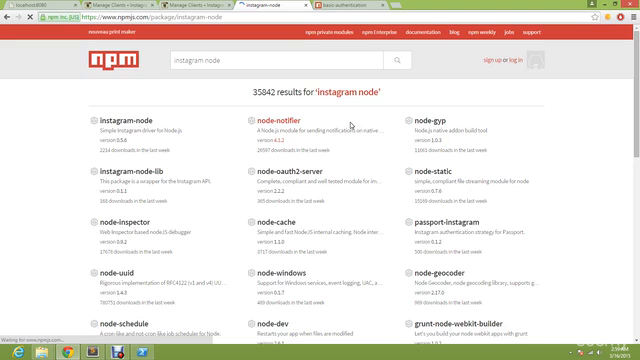
View the instagram-node package page, reading its installation and How it works examples.
left_click(126, 122)
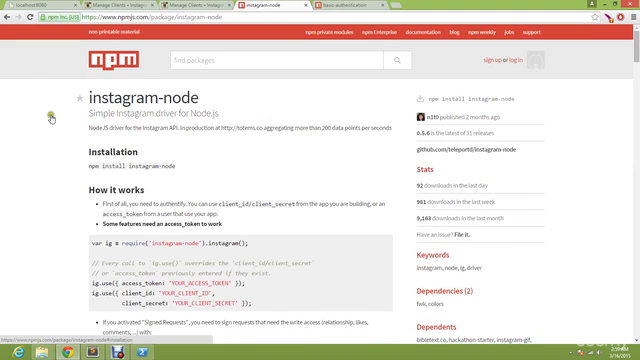
scroll("down", 3)
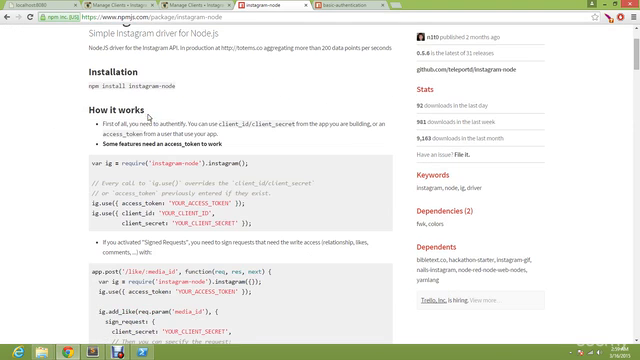
scroll("down", 3)
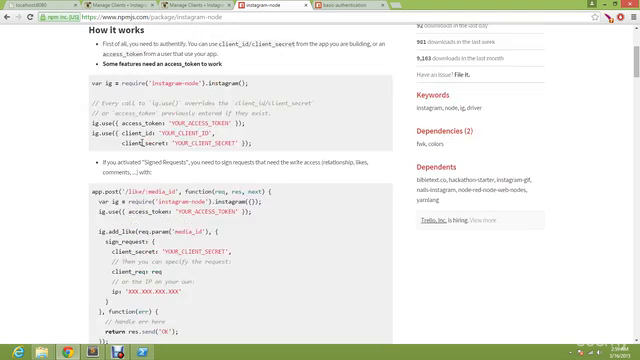
scroll("up", 3)
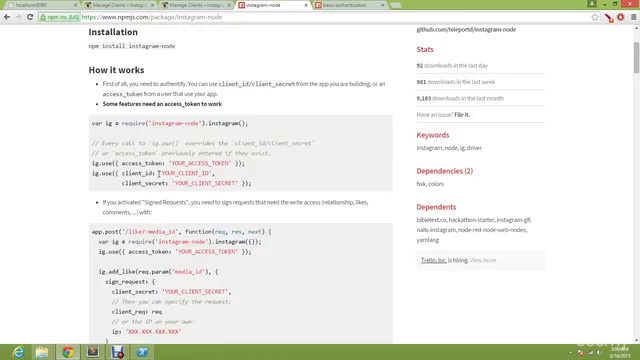
scroll("up", 3)
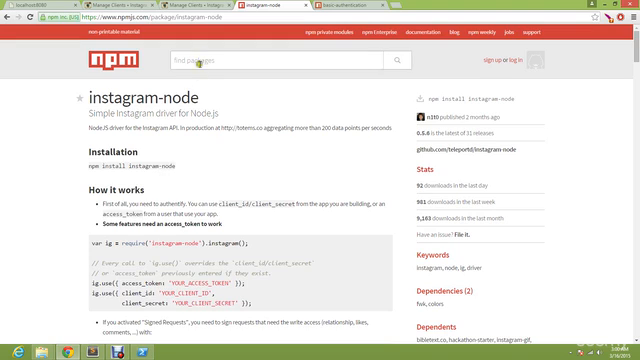
scroll("down", 3)
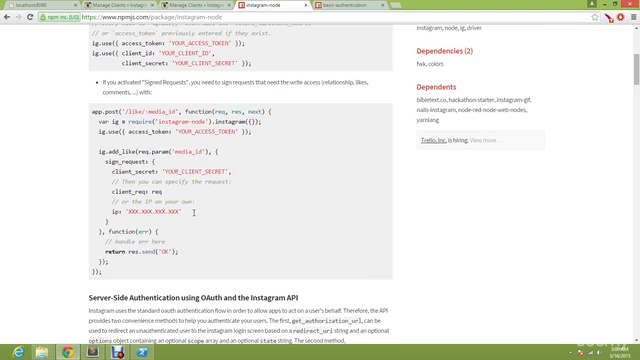
scroll("up", 3)
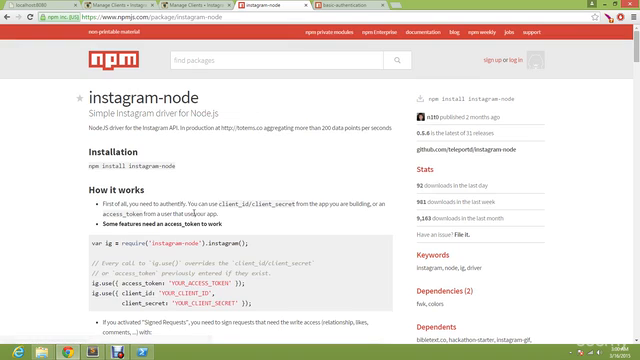
mouse_move(464, 204)
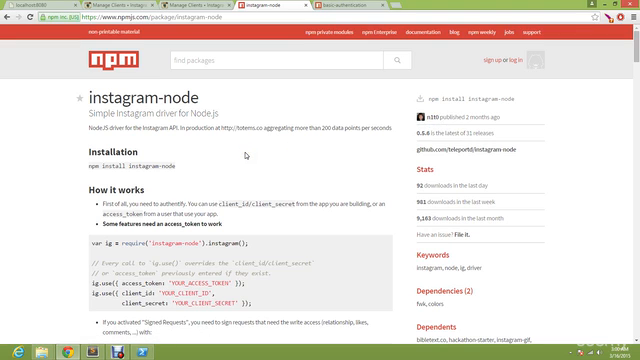
scroll("down", 3)
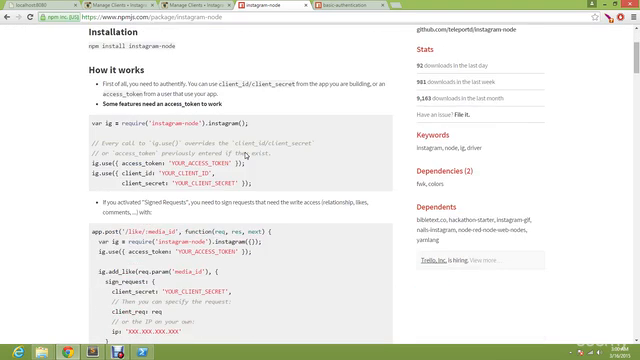
scroll("down", 3)
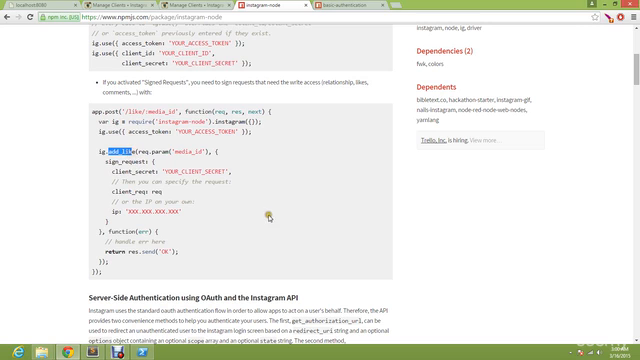
mouse_move(172, 264)
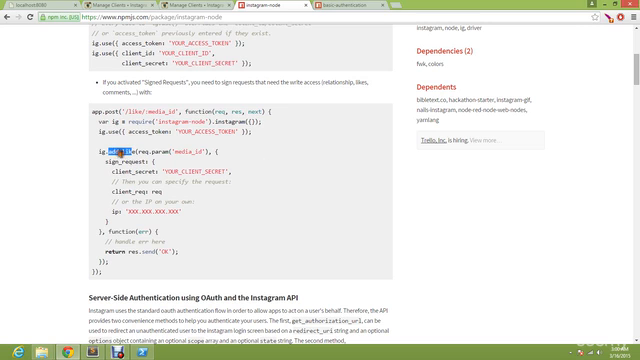
scroll("down", 3)
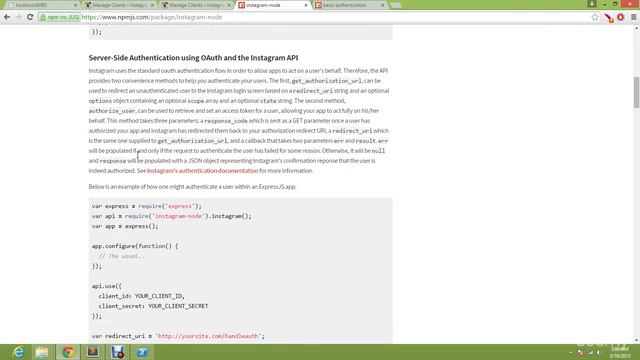
scroll("up", 3)
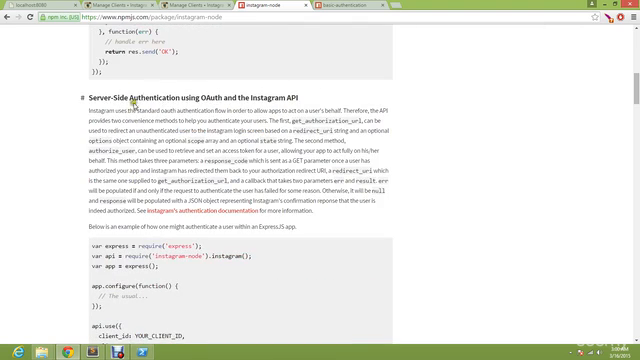
scroll("down", 3)
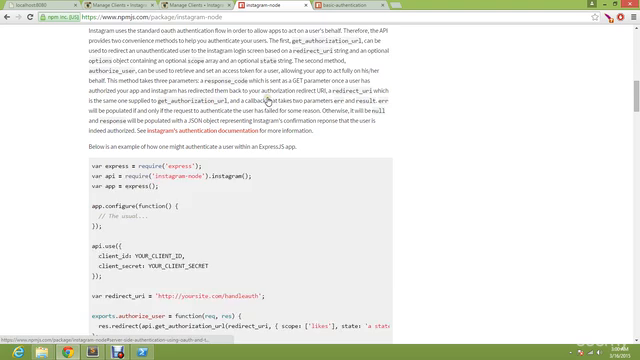
scroll("down", 3)
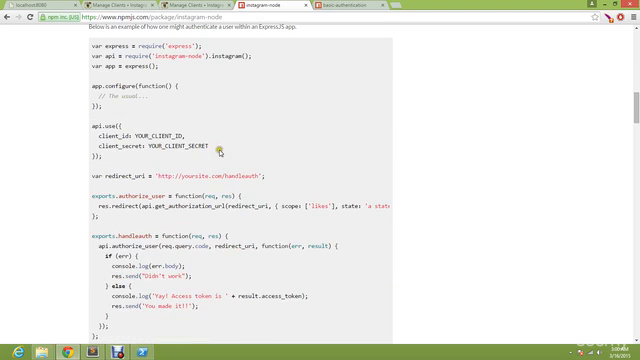
scroll("up", 3)
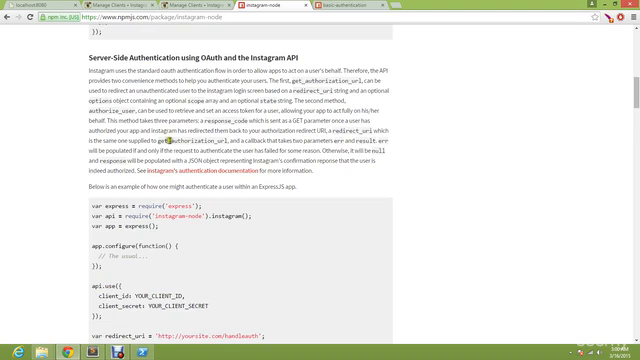
scroll("down", 3)
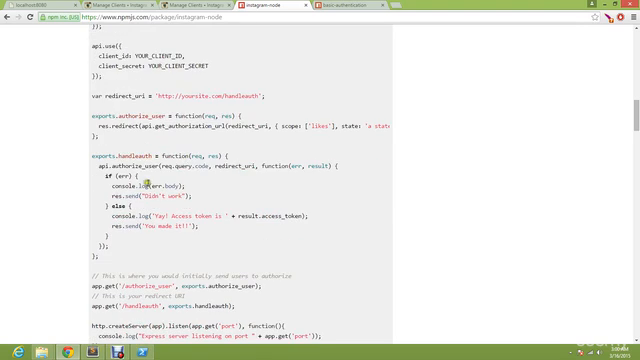
scroll("down", 3)
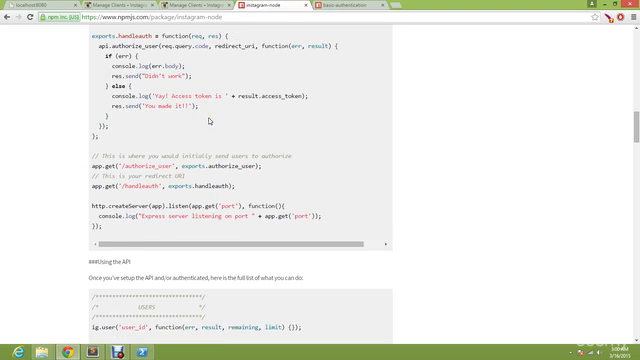
scroll("down", 3)
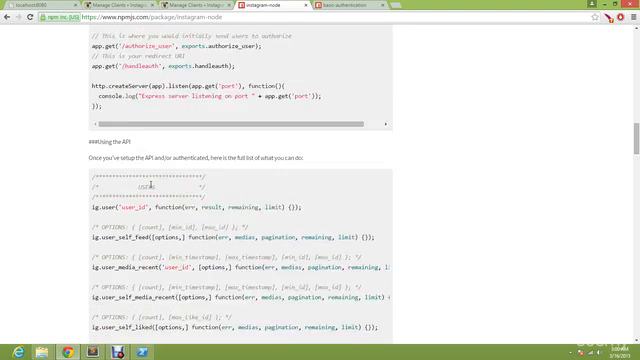
scroll("up", 3)
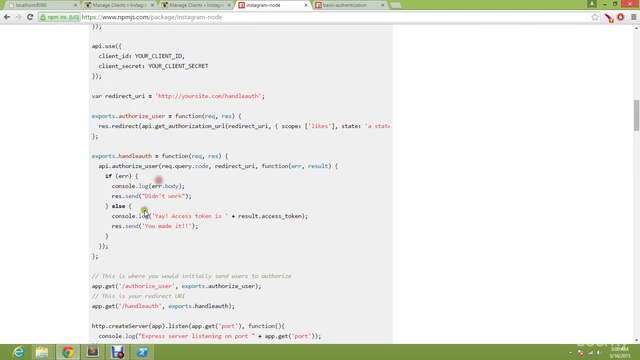
scroll("down", 3)
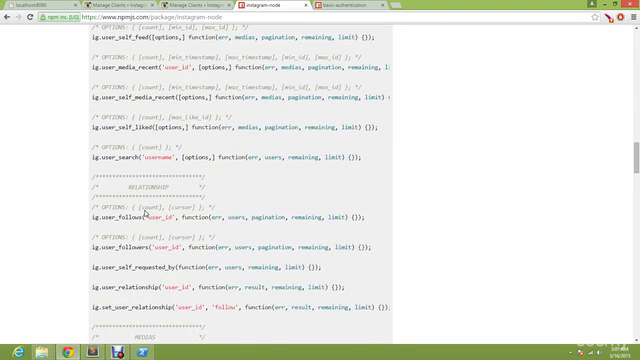
scroll("down", 3)
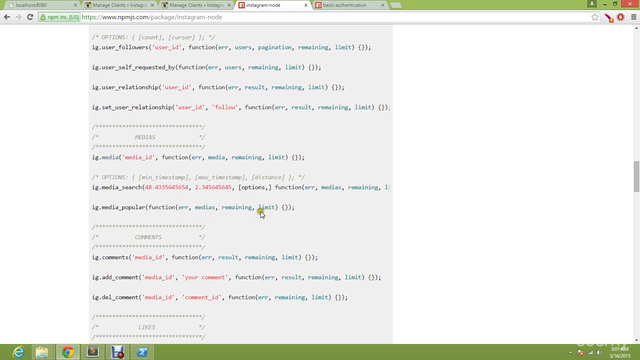
scroll("down", 3)
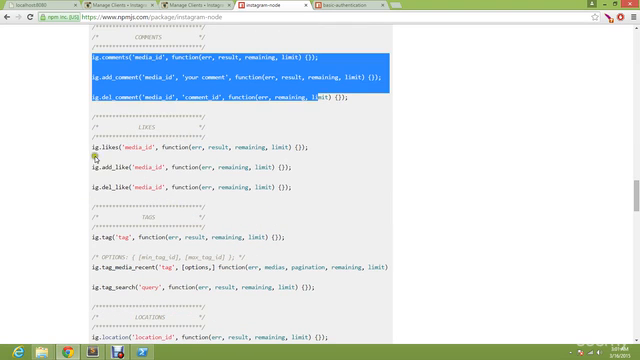
scroll("down", 3)
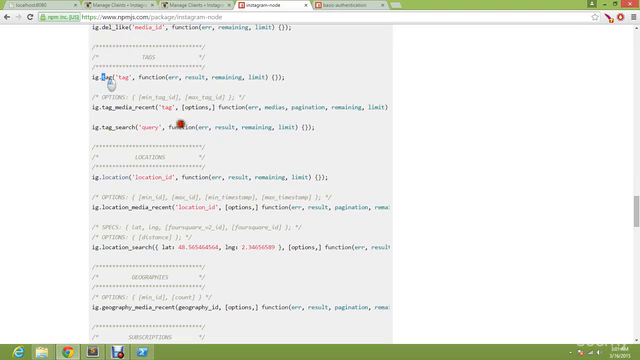
scroll("down", 3)
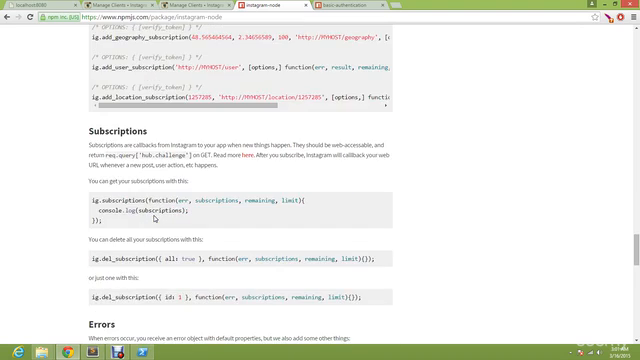
scroll("down", 3)
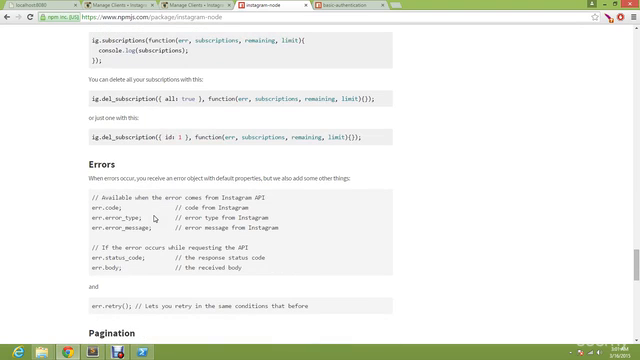
scroll("down", 3)
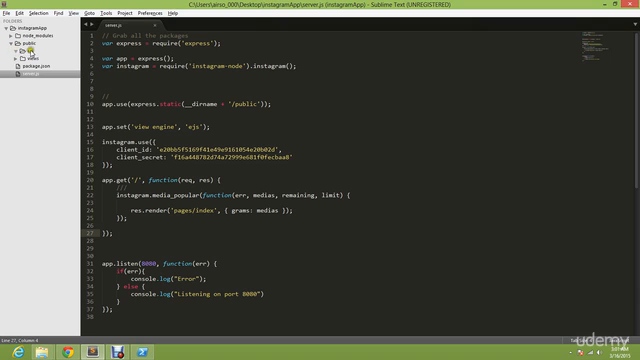
Create a new file in the css folder and save it as style.css.
right_click(30, 56)
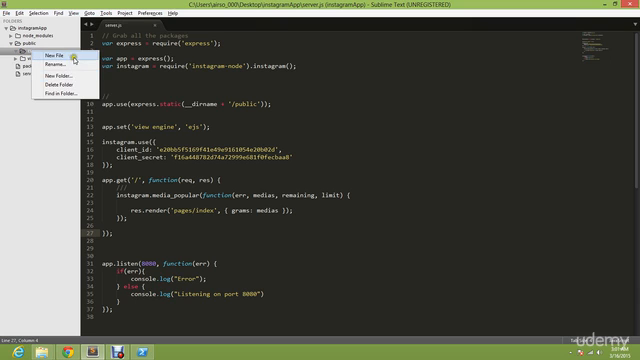
left_click(54, 48)
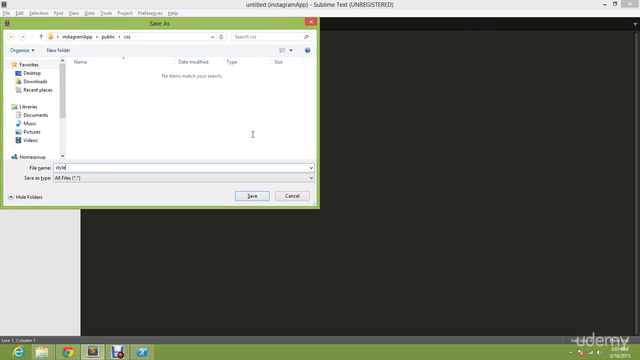
left_click(250, 196)
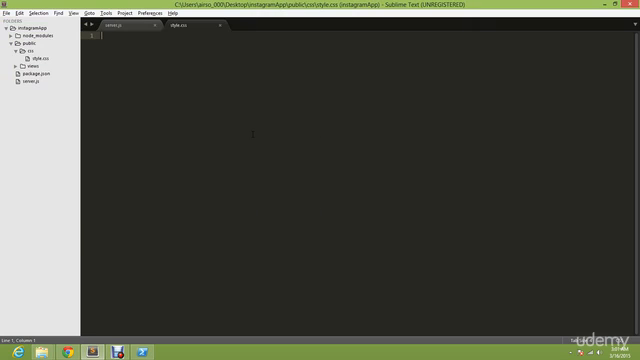
Write body and footer rules with 50px padding.
type("v")
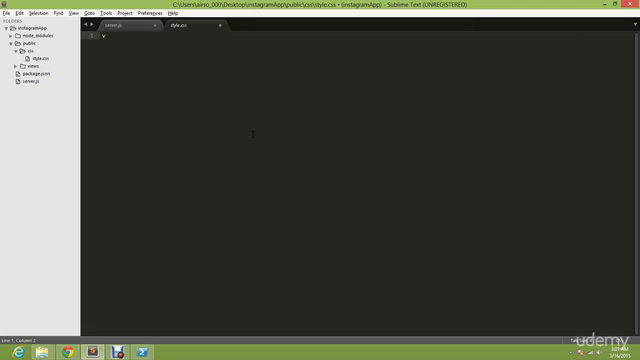
type("body p")
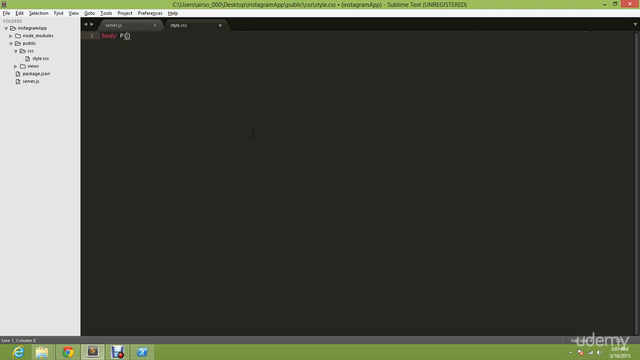
type("{")
type("padding-top: ;")
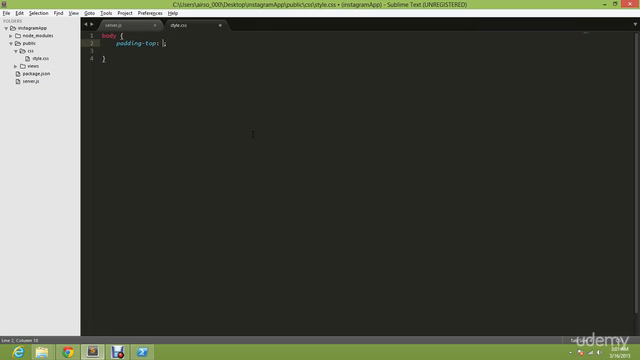
type("50px")
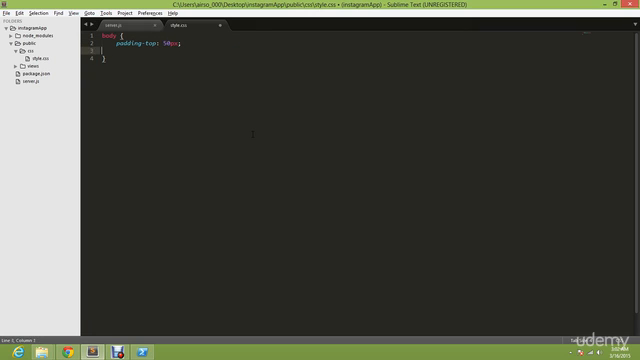
type("footer")
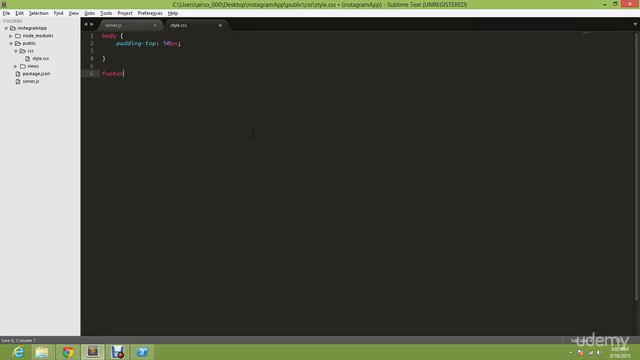
type("padding: 50px;")
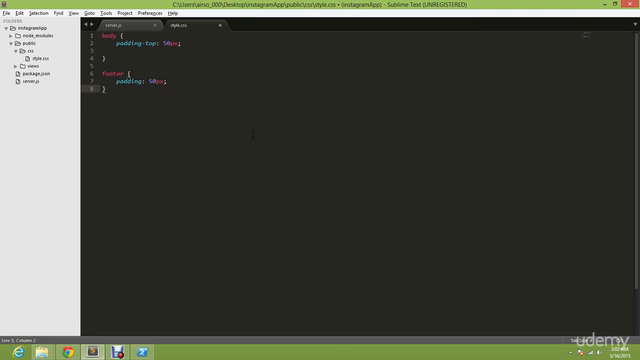
Write an .instagram-pic rule with relative position, padding and hidden overflow.
type(".in")
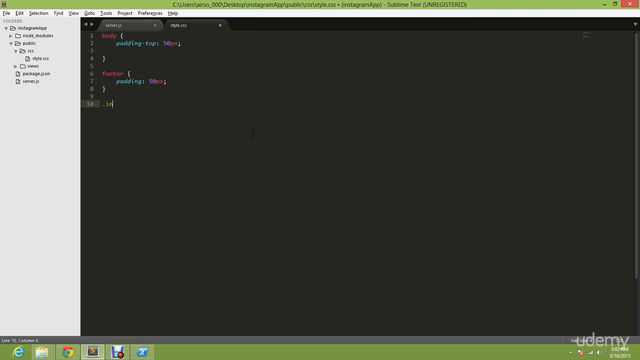
type("nstagram")
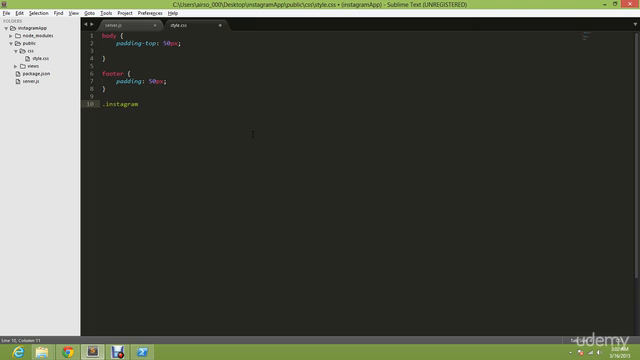
type("-pic {")
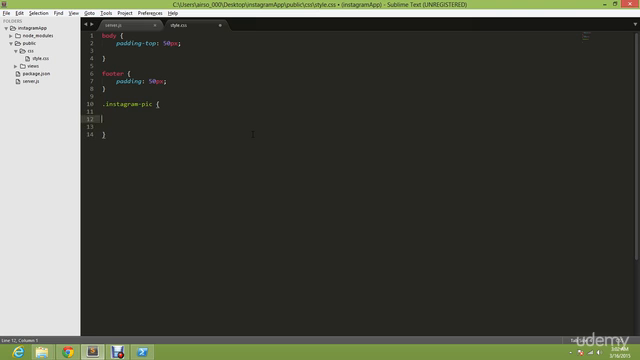
type("position: relative;")
type("padding: 10px;")
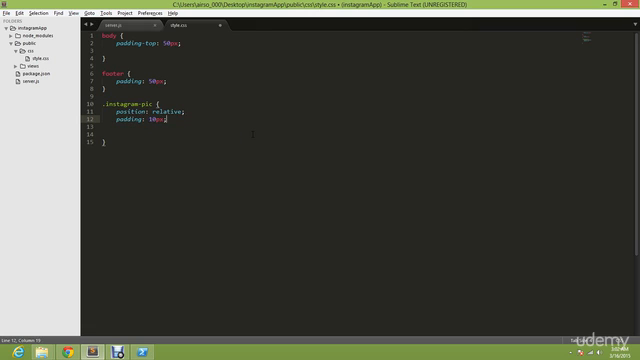
type("overflow: hidden;")
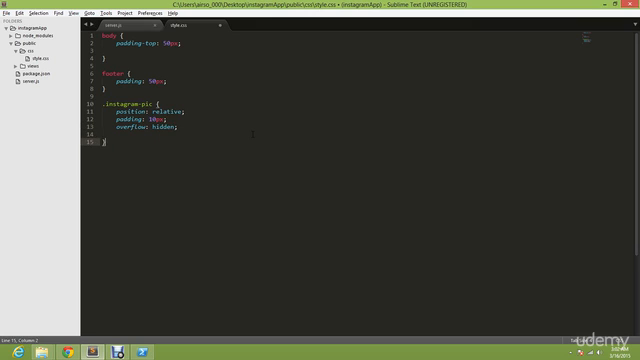
Write .instagram-pic img with 5px padding, border-radius and an rgba .5 box-shadow, then start .instagram-bar.
key("enter")
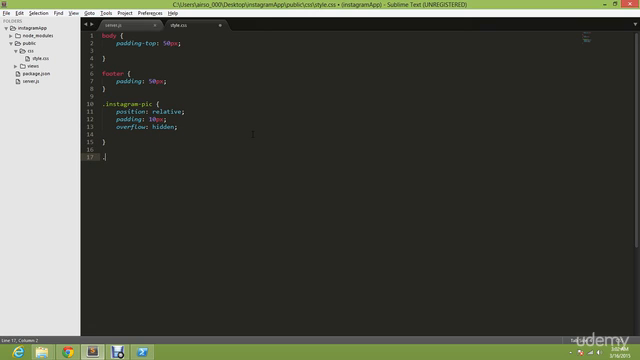
type(".instagram")
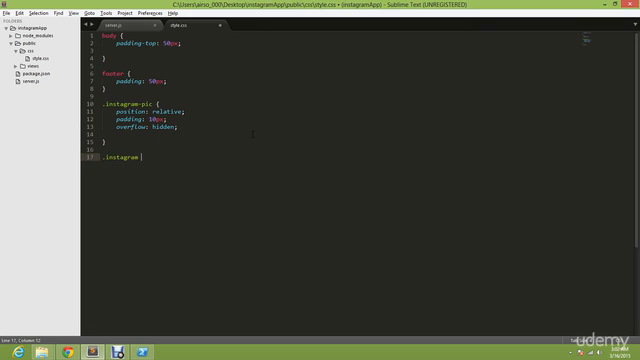
type("-pic img {")
type("padding: ;")
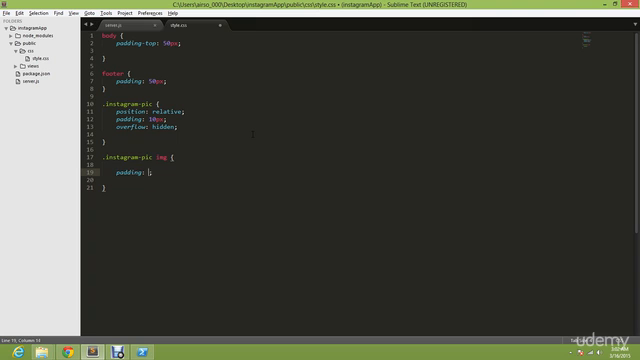
type("5px")
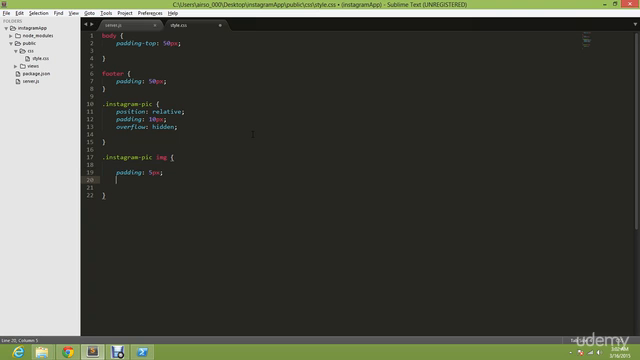
type("border")
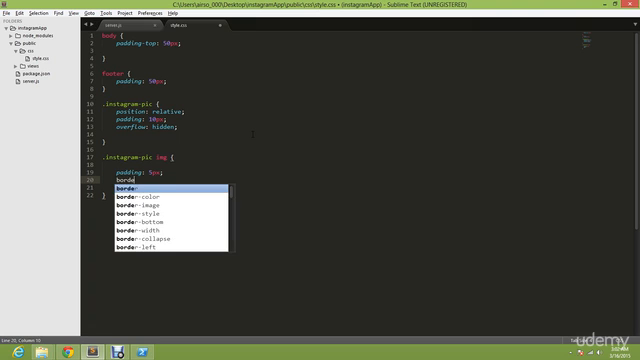
type("-radius: 2px;")
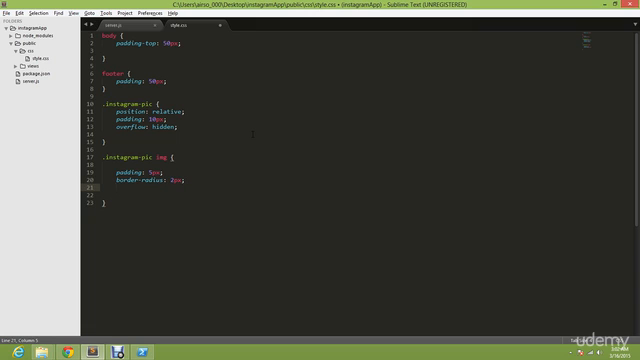
type("box-shadow: 0 0 5px rgba(0,0,0,0);")
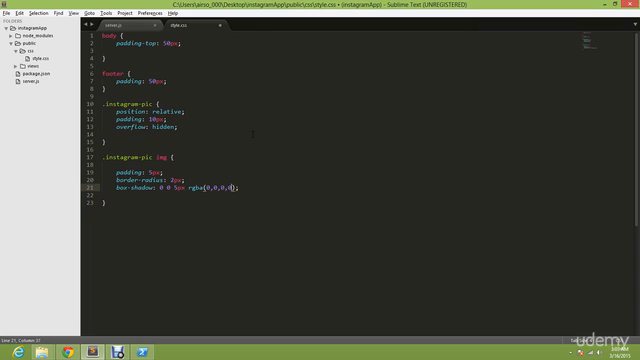
type(".5);")
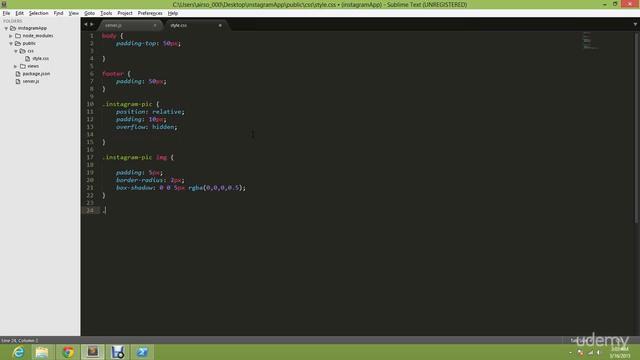
type(".instagra")
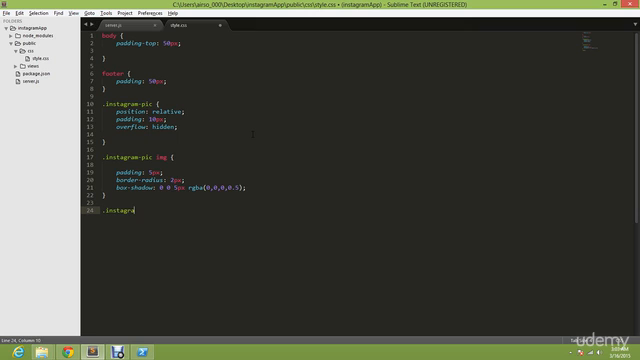
Write .instagram-bar with absolute position, bottom, width 100%, left and right padding and color #FFF, and save.
type("m-bar {")
type("position: absolute;")
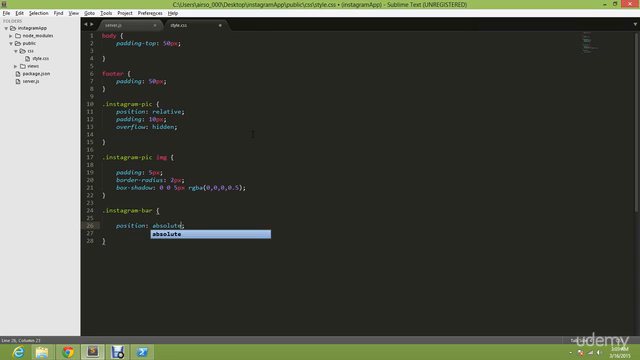
type("bottom: 30px;")
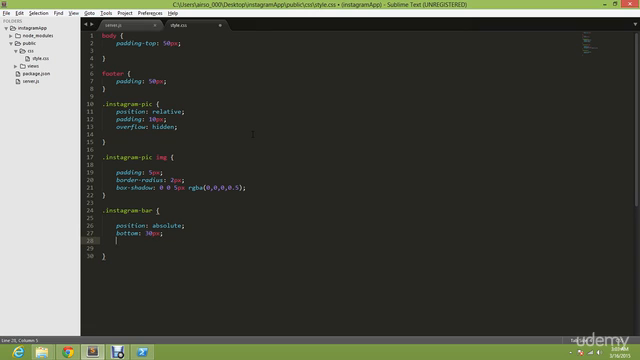
type("width: 100%;")
type("left: ;")
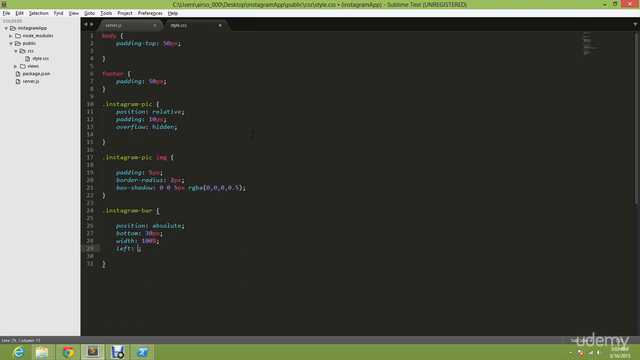
type("padding-left: 30px;")
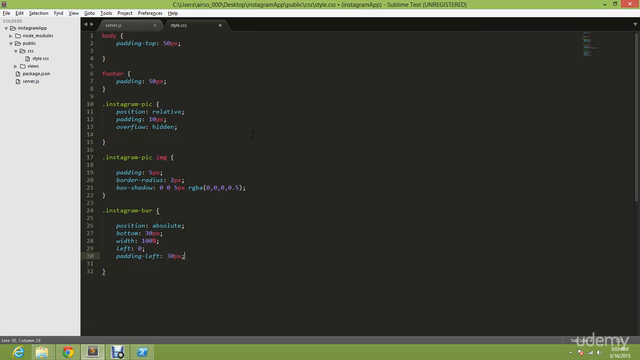
type("padding-right: 30px;")
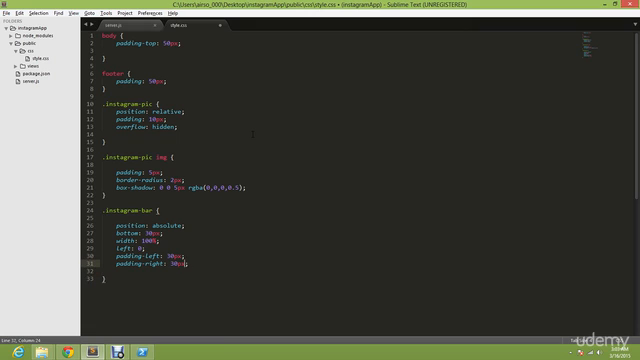
type("color: ;")
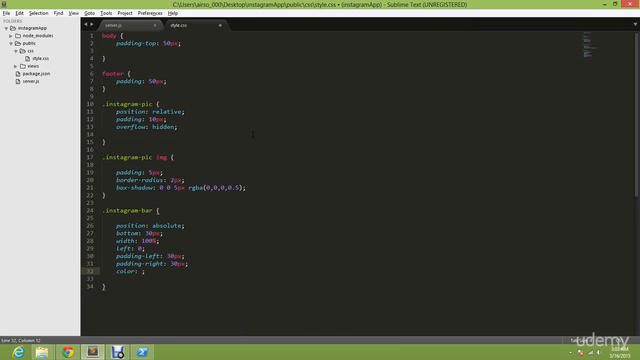
type("#FFF")
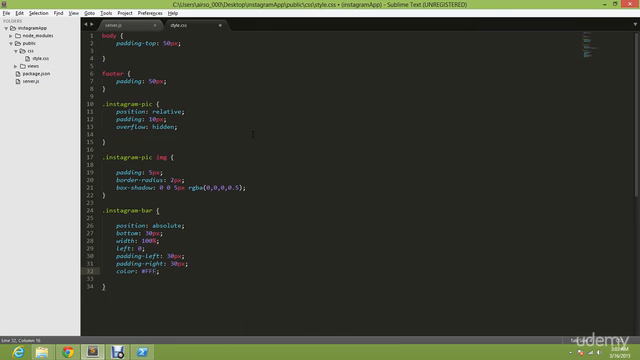
key("ctrl+s")
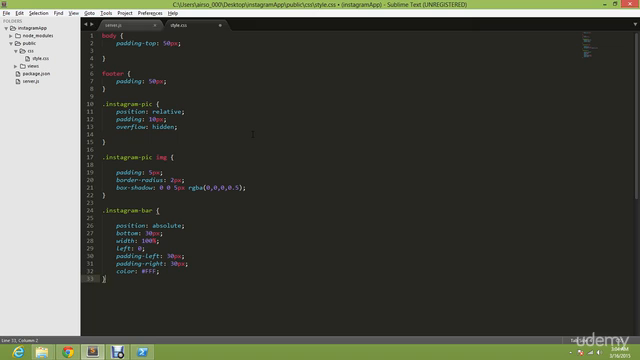
type(".instagram")
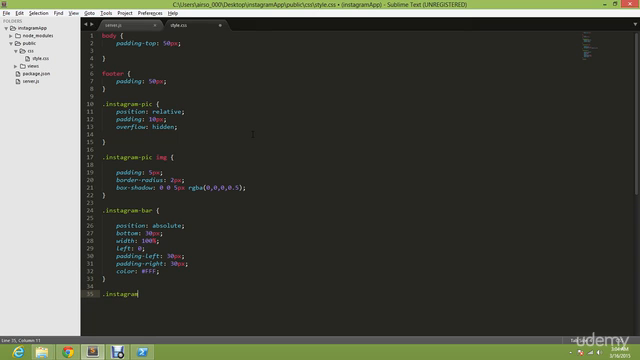
Write an .instagram-bar span rule with a right margin.
type("-bar")
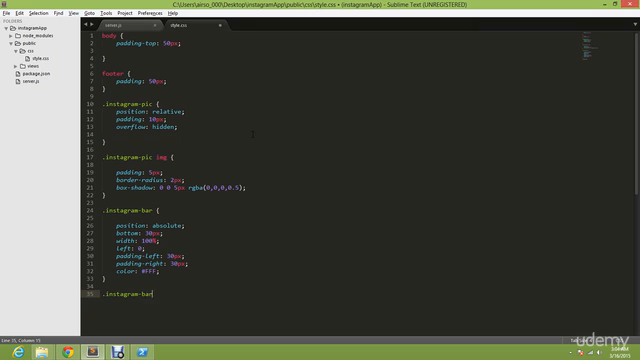
type("span")
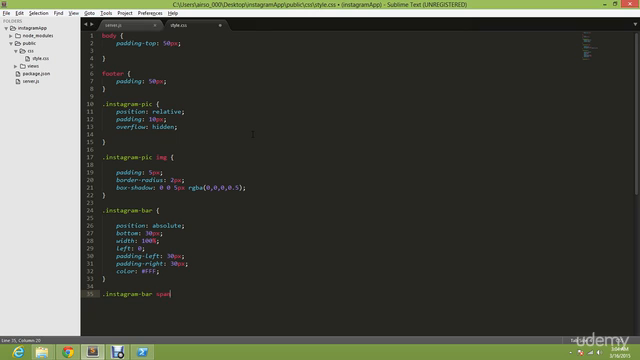
type("{")
type("margin-right: 5px;")
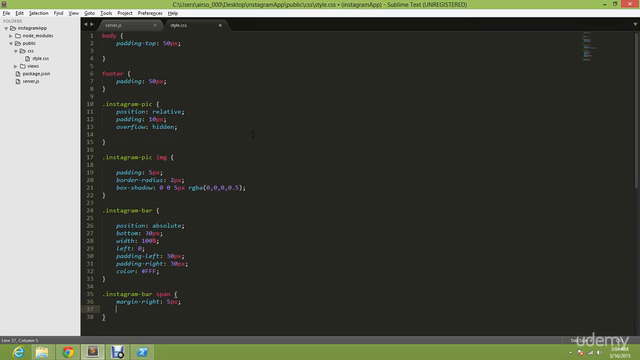
Write .instagram-bar .likes floated left and .instagram-bar .comments floated right.
type(".instagram")
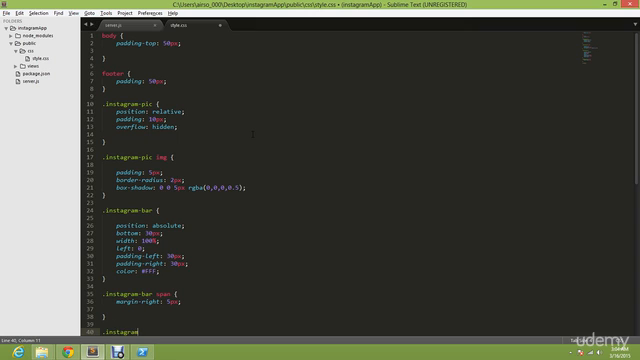
type("-bar .")
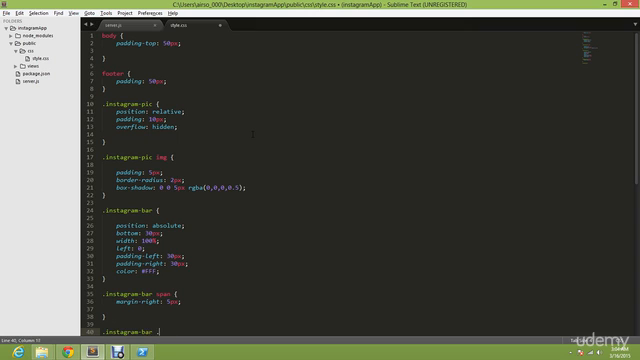
type("likes {}")
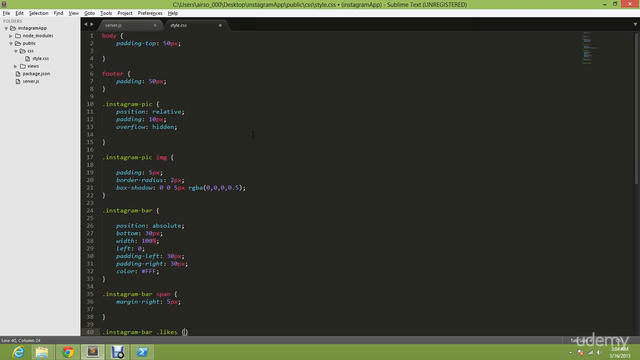
type("float: left;")
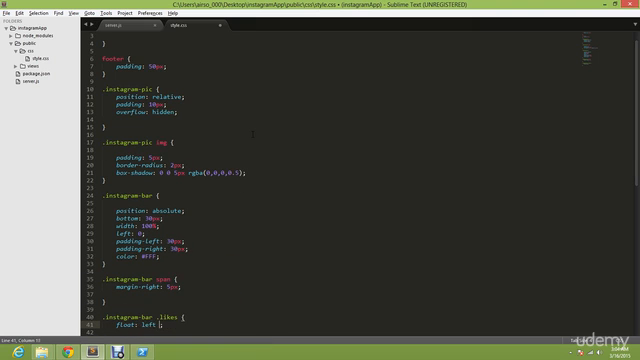
scroll("up", 3)
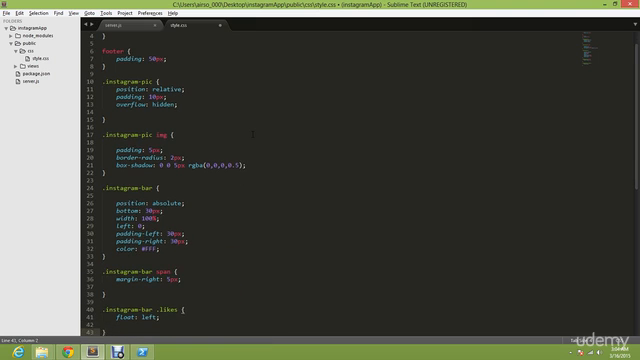
scroll("down", 3)
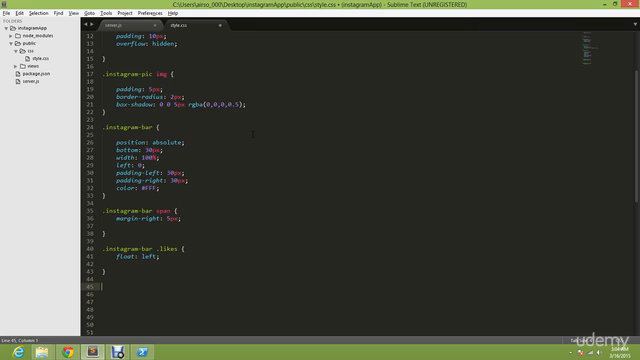
type(".instagram-bar .comments {")
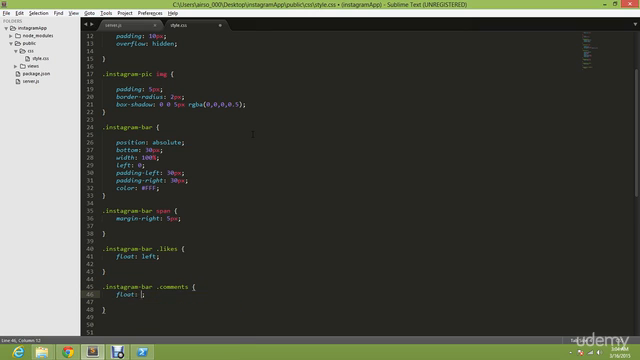
type("right")
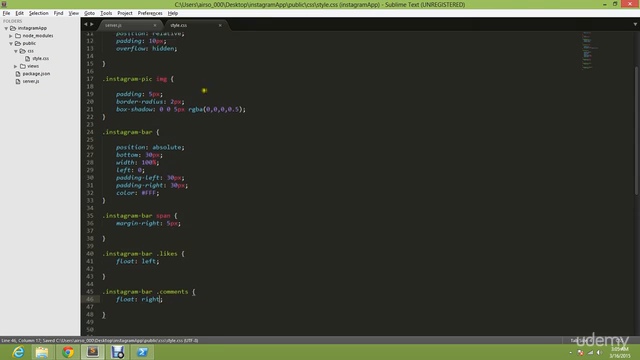
scroll("up", 3)
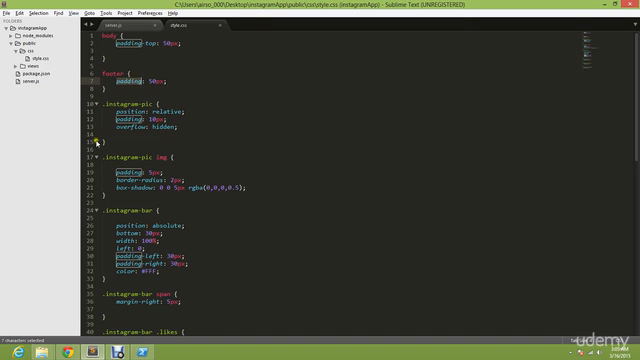
mouse_move(240, 272)
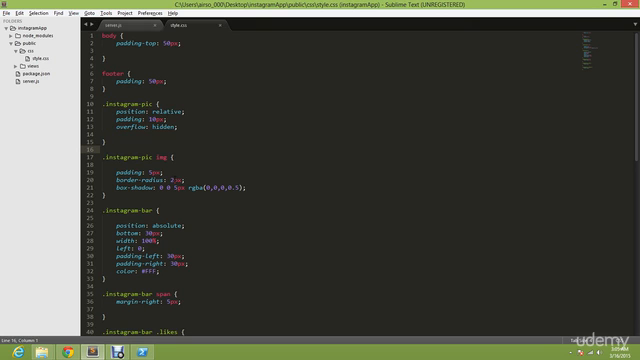
scroll("down", 3)
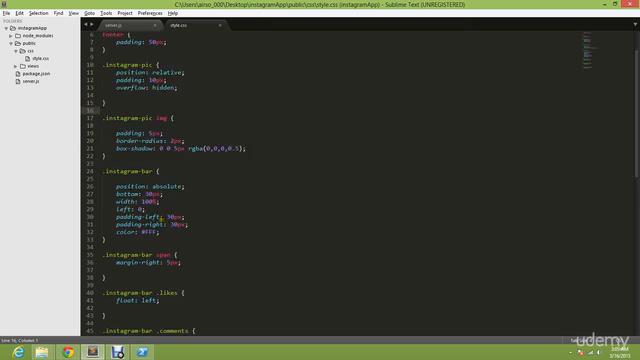
scroll("down", 3)
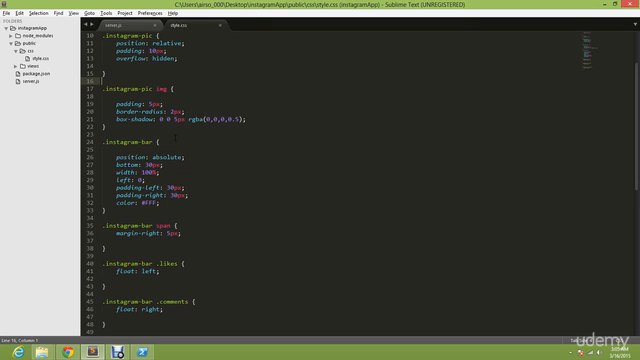
scroll("down", 3)
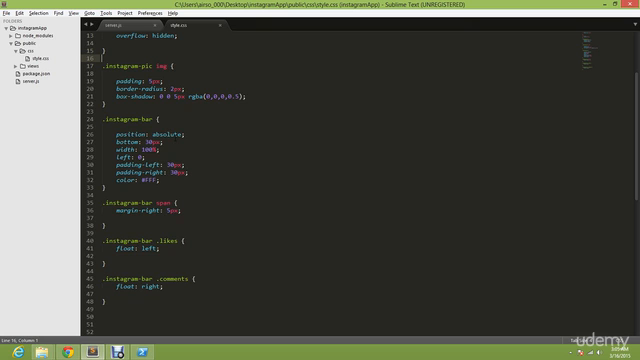
scroll("up", 3)
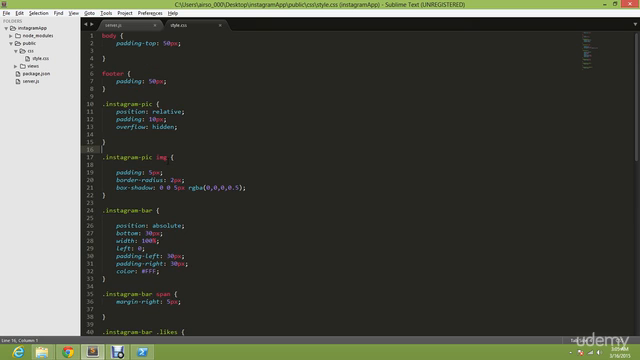